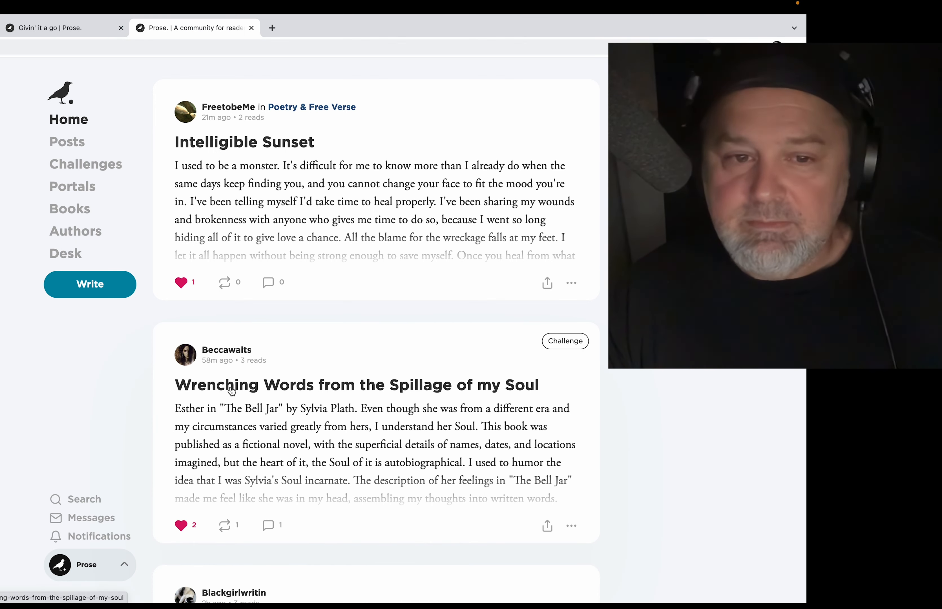
Scroll down the home feed toward the Givin' it a go challenge link.
scroll("down", 3)
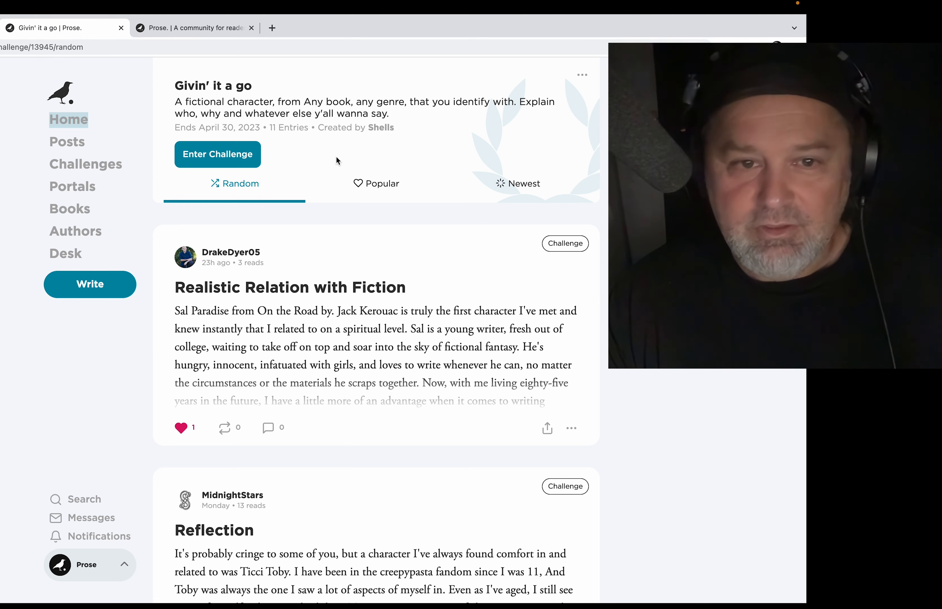
Scroll through the Givin' it a go entries to Realistic Relation with Fiction.
scroll("down", 3)
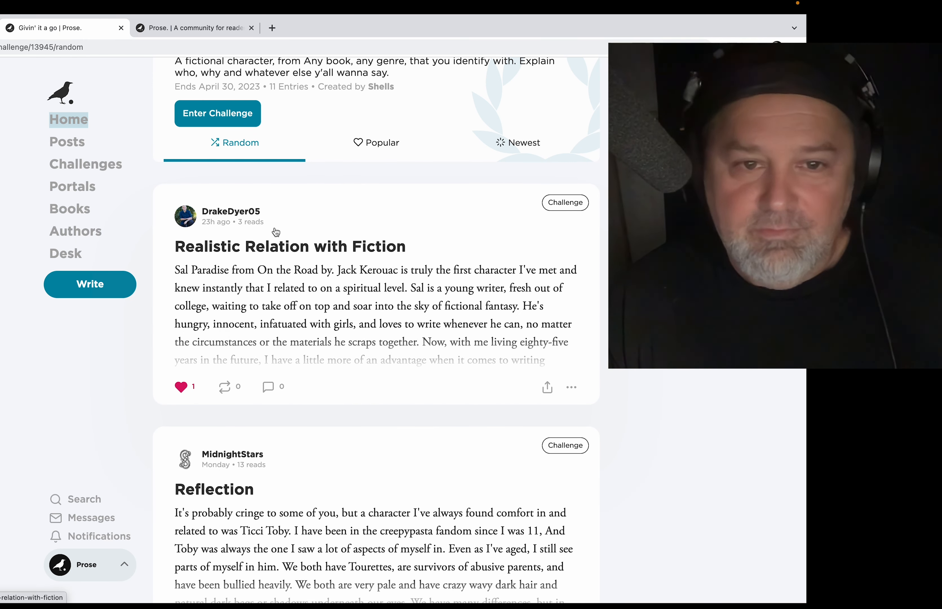
mouse_move(224, 248)
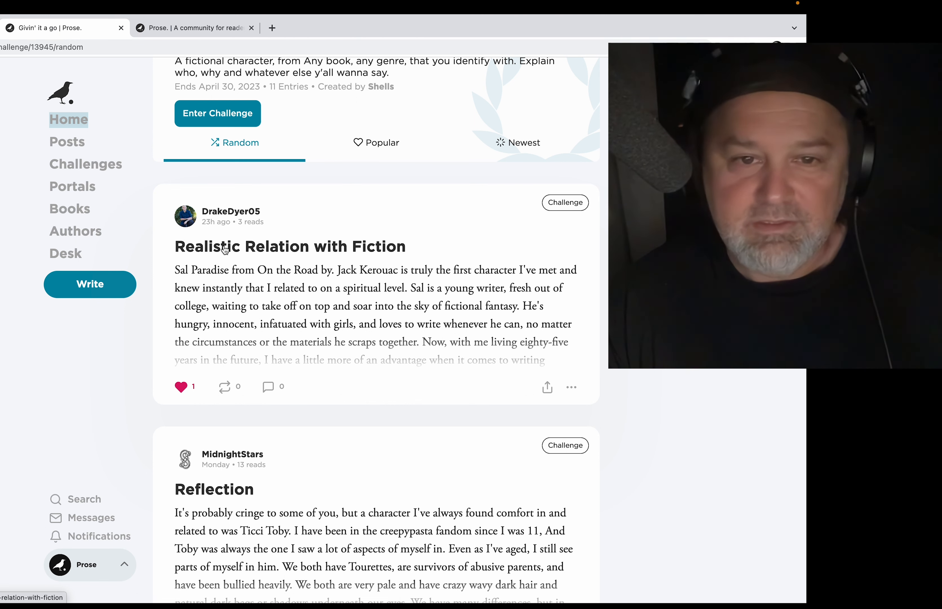
mouse_move(290, 269)
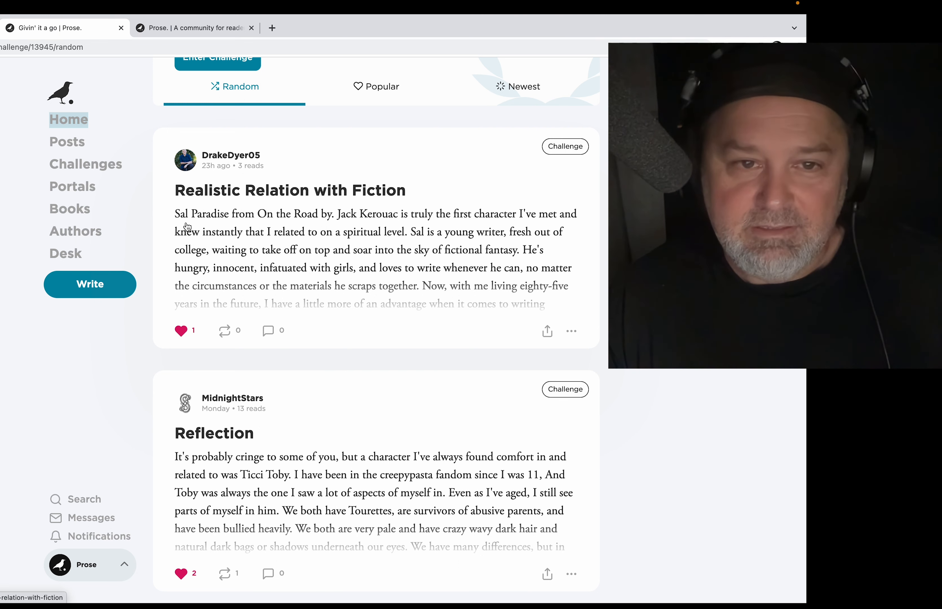
mouse_move(263, 229)
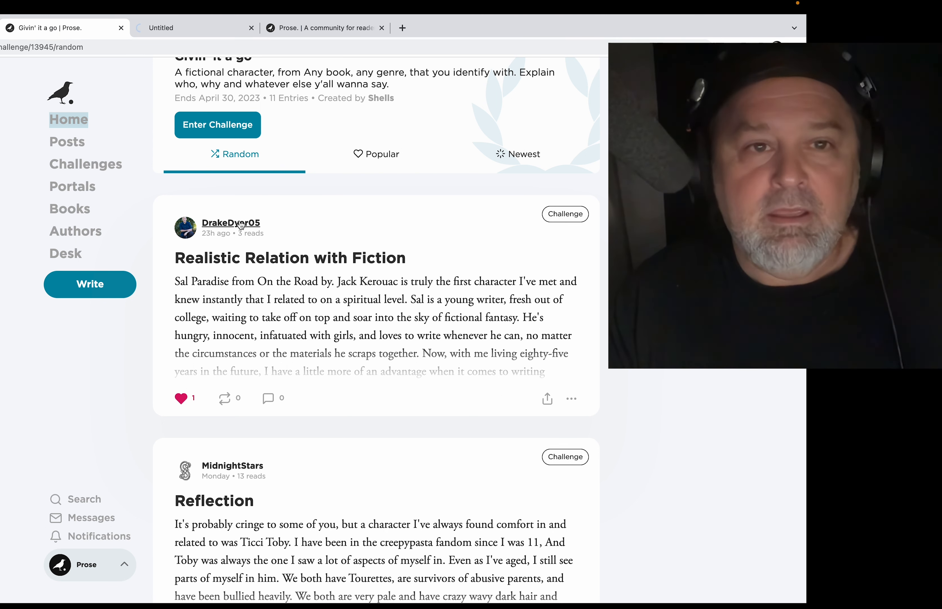
left_click(230, 222)
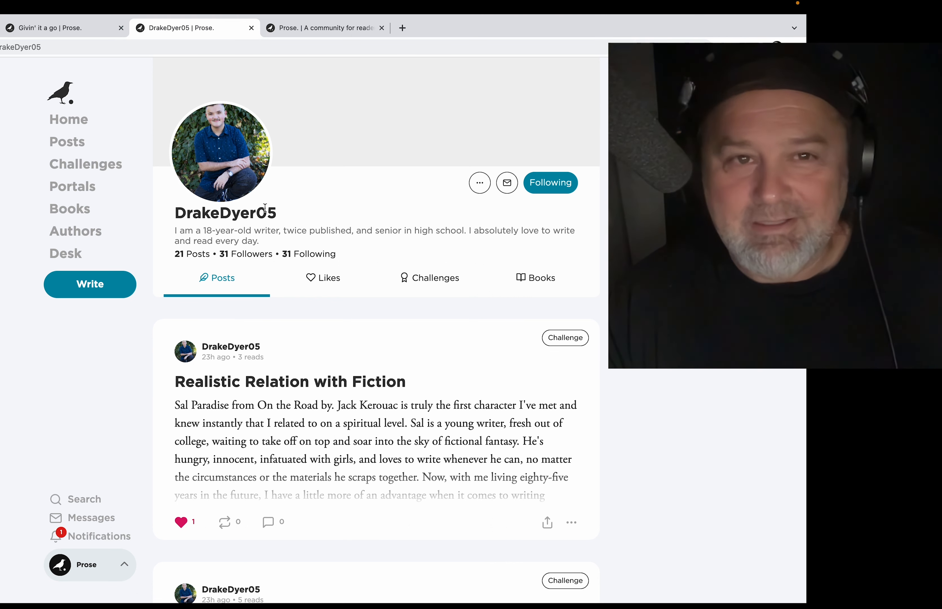
mouse_move(315, 229)
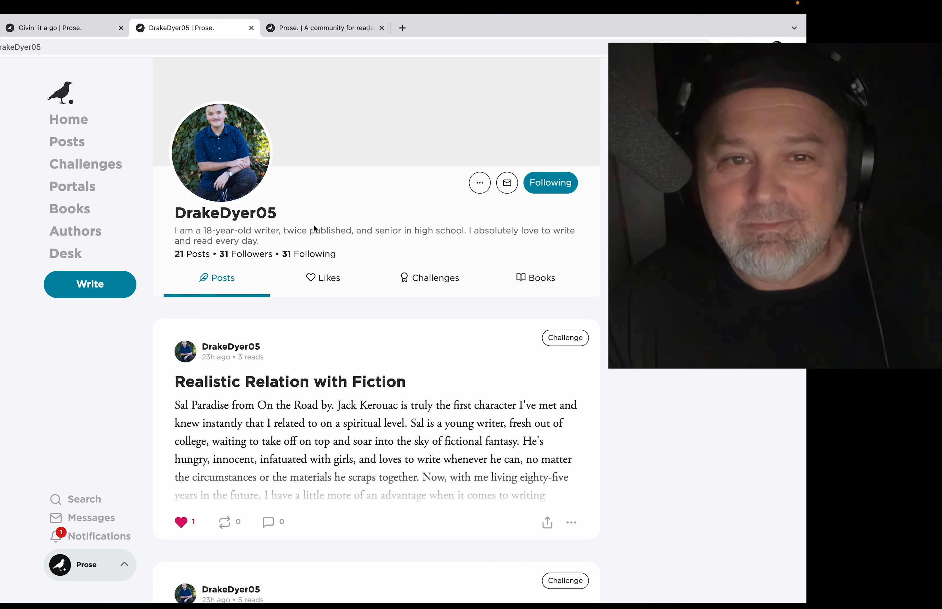
mouse_move(239, 180)
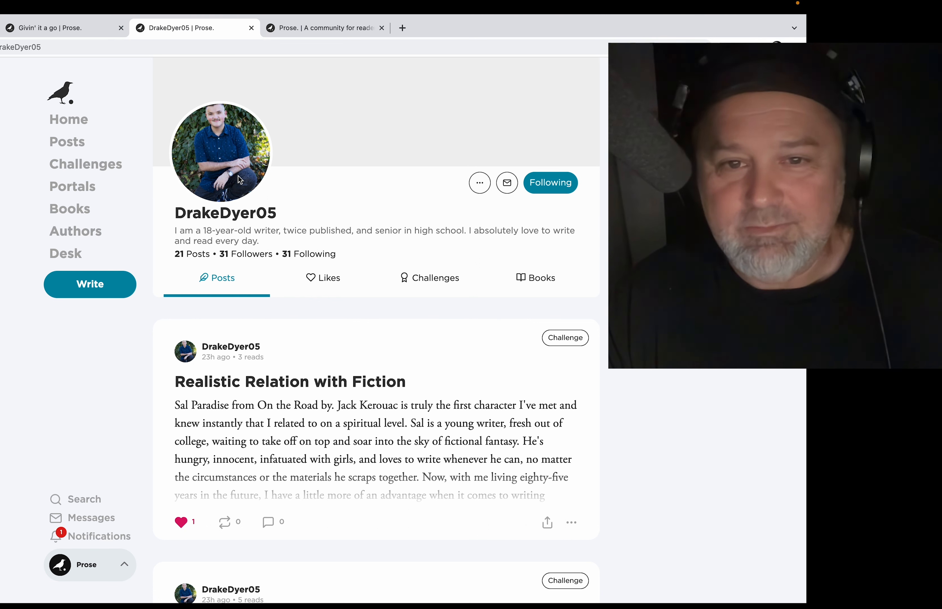
mouse_move(311, 206)
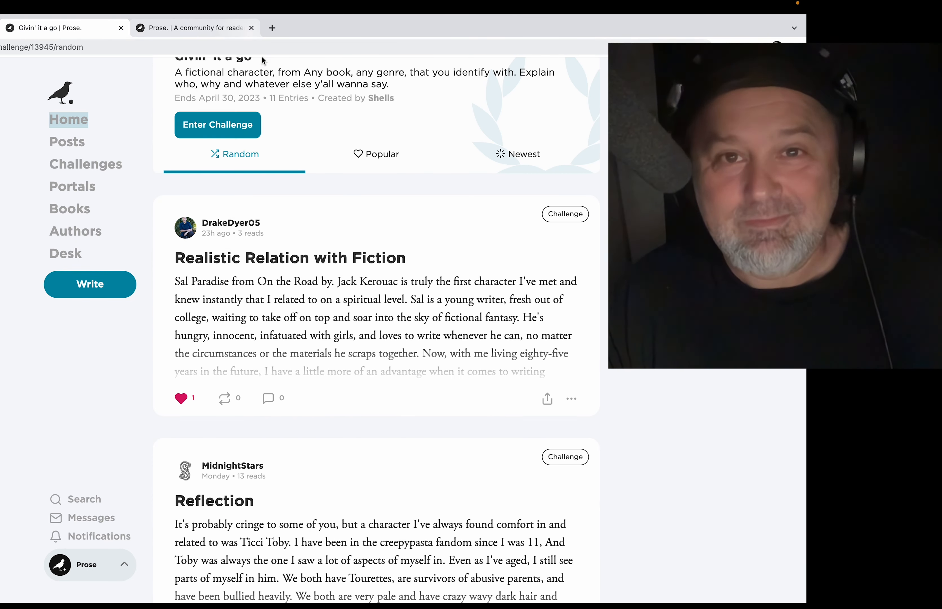
mouse_move(305, 133)
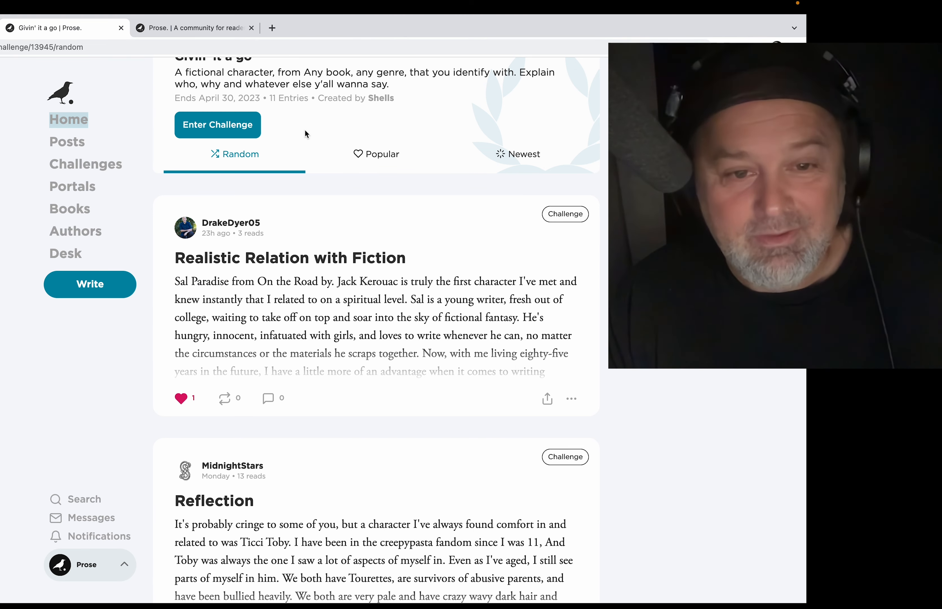
scroll("down", 3)
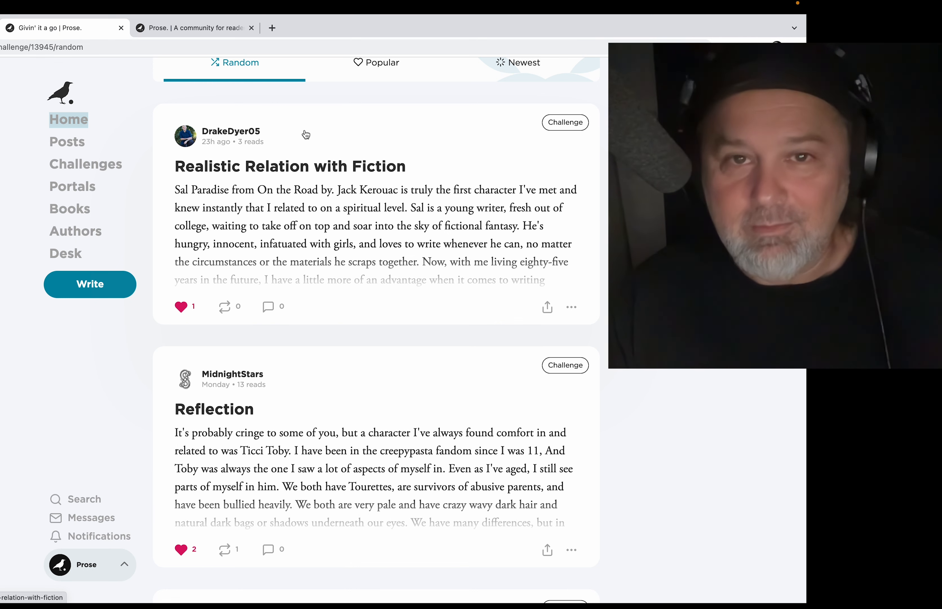
scroll("down", 3)
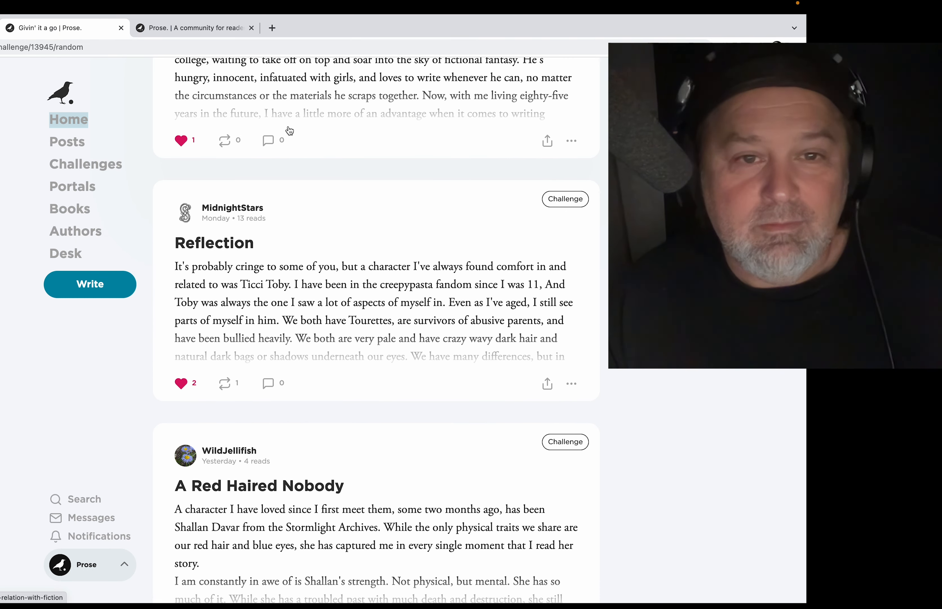
scroll("down", 3)
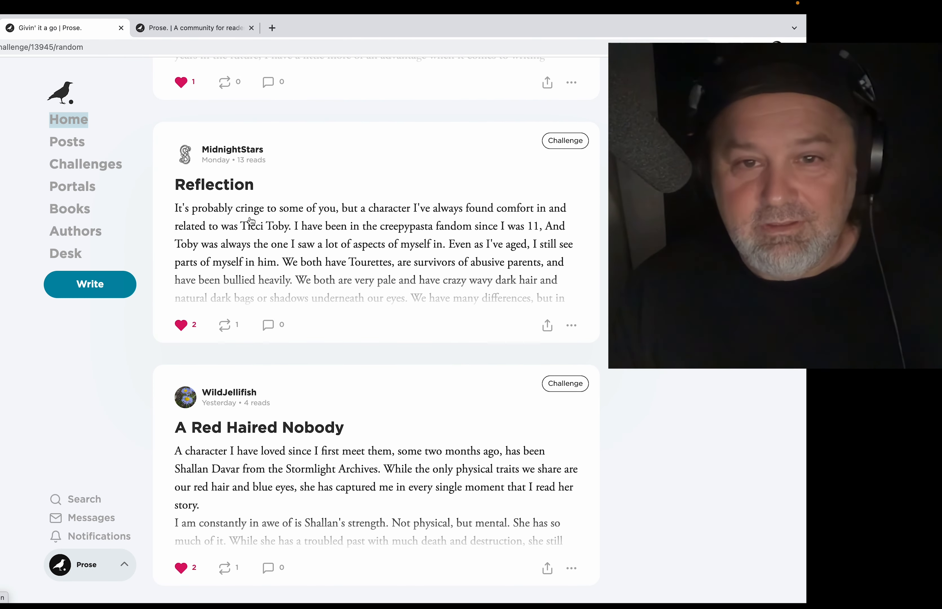
scroll("down", 3)
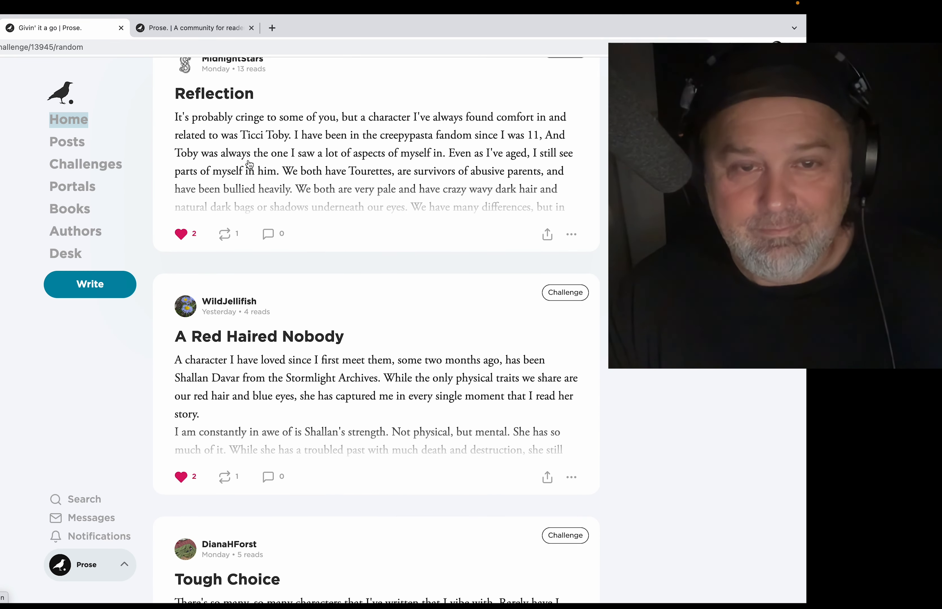
scroll("down", 3)
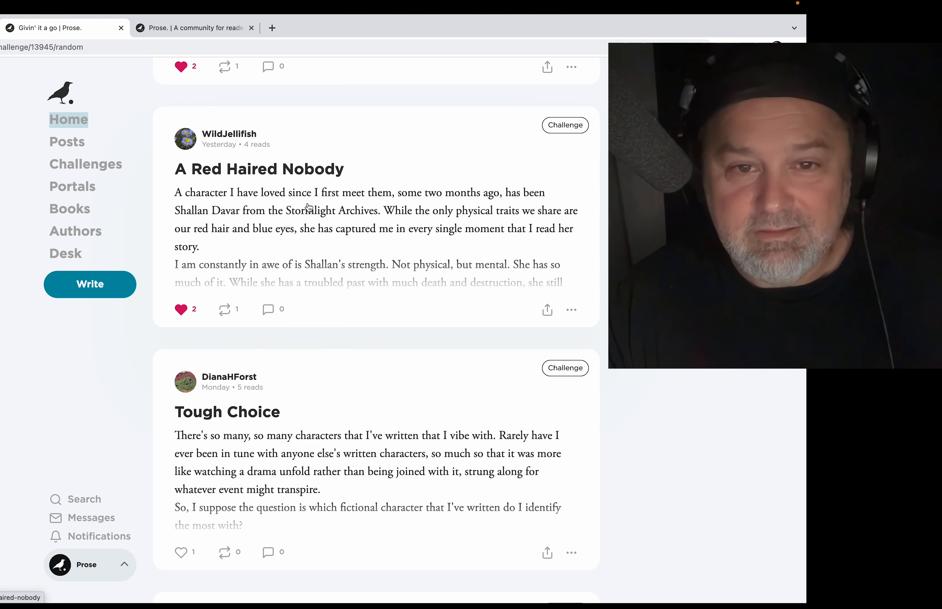
scroll("down", 3)
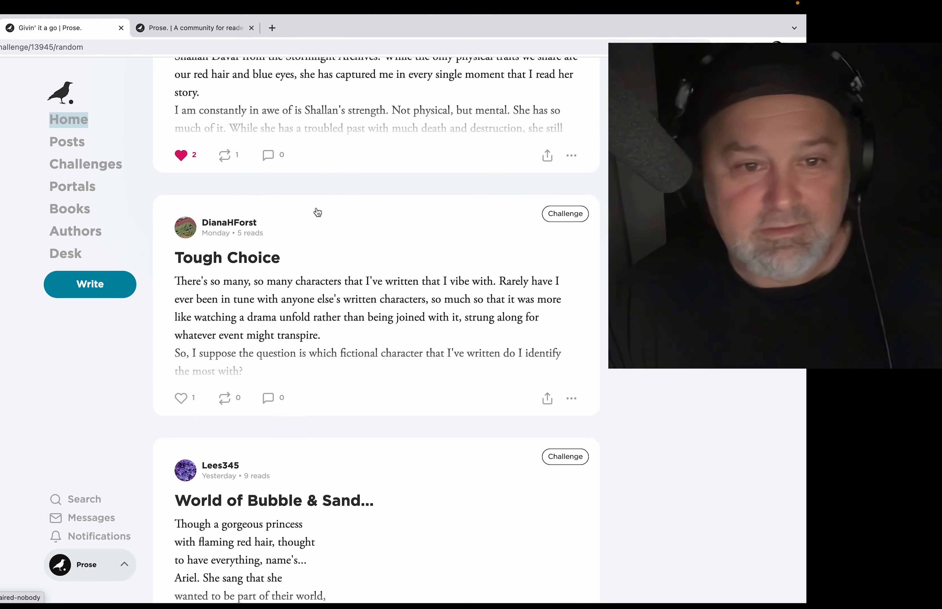
scroll("down", 3)
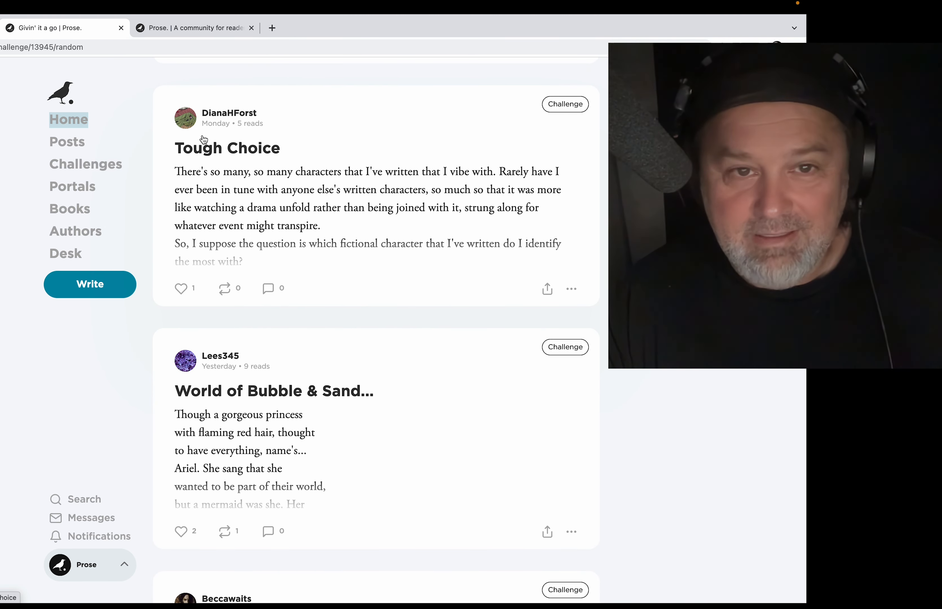
mouse_move(326, 193)
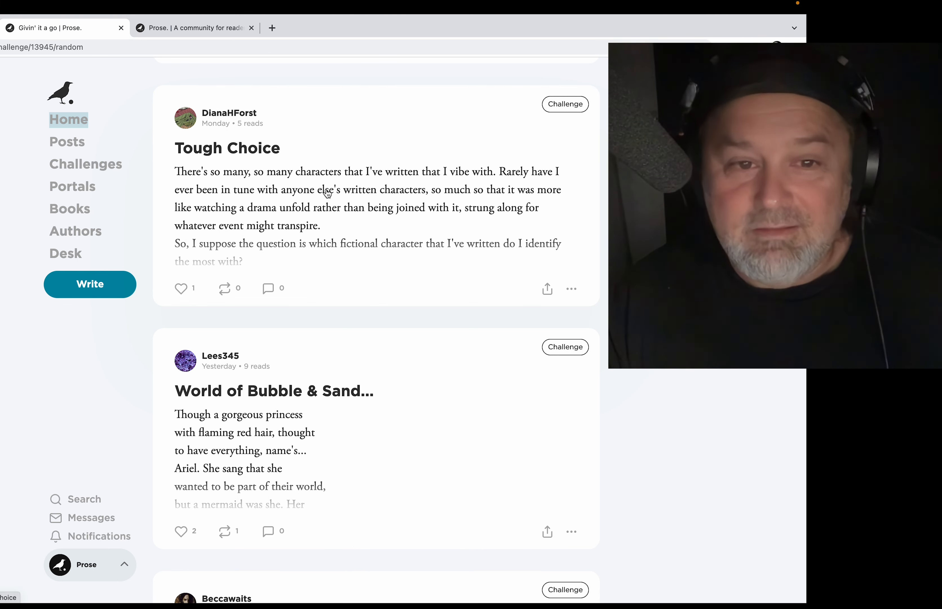
scroll("down", 3)
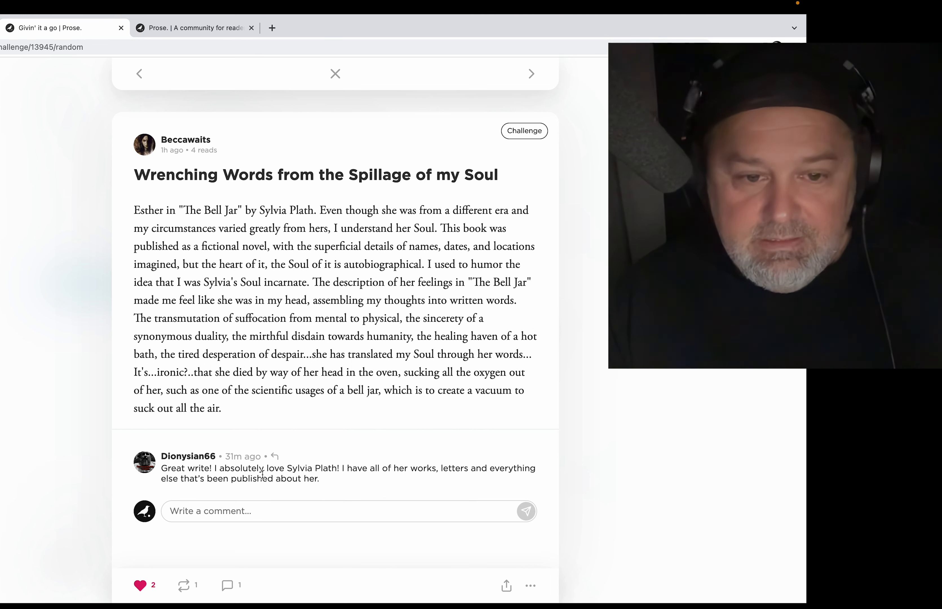
mouse_move(324, 452)
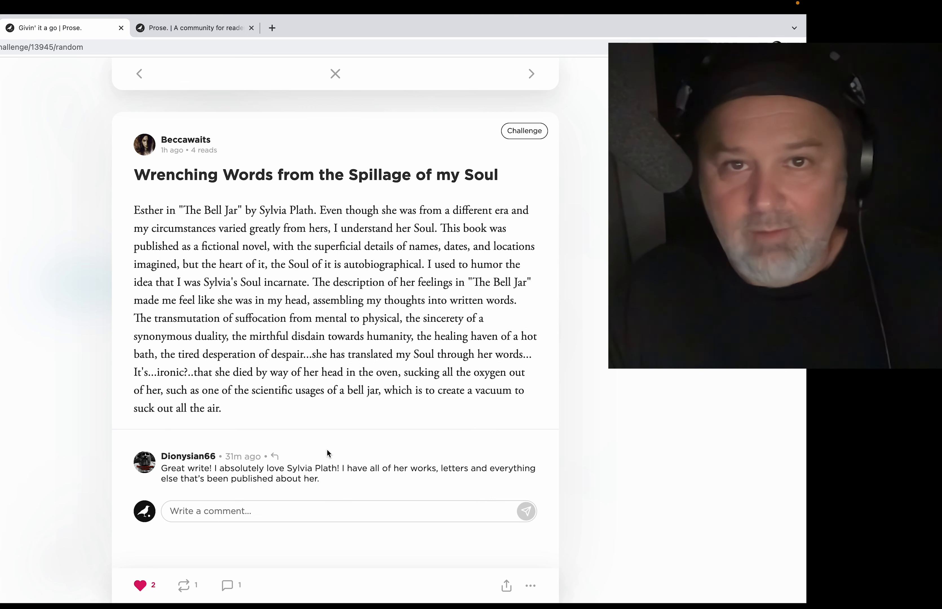
mouse_move(319, 452)
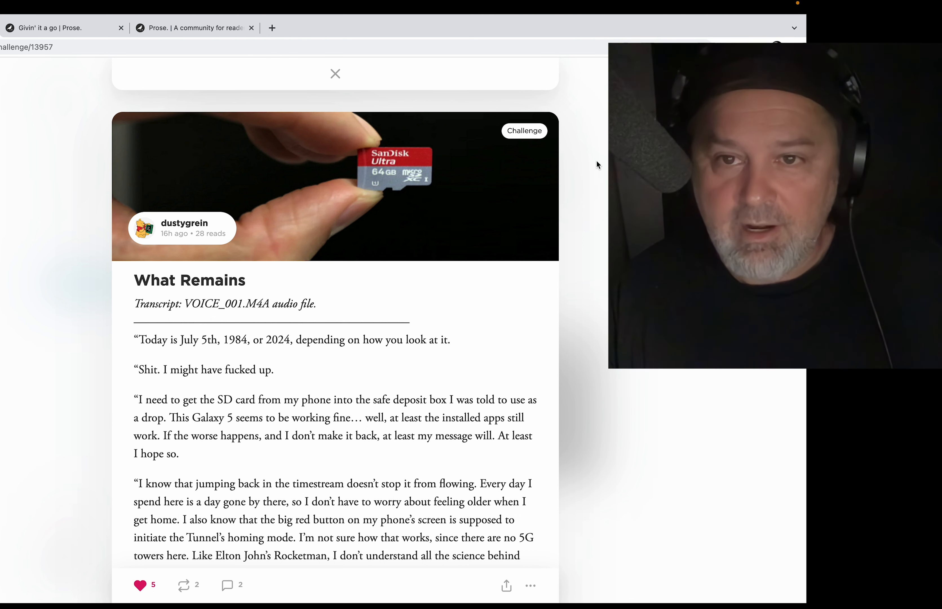
left_click(523, 131)
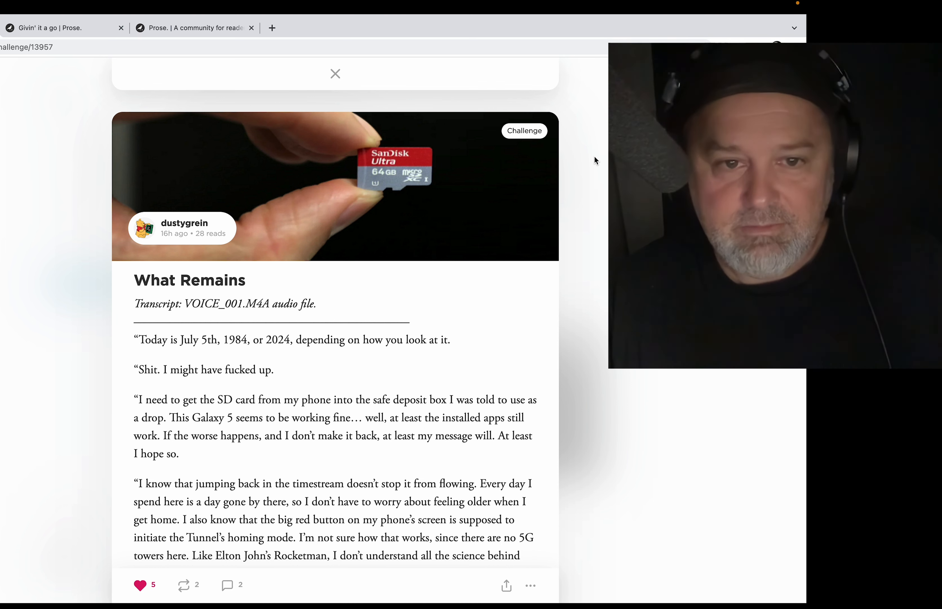
left_click(523, 131)
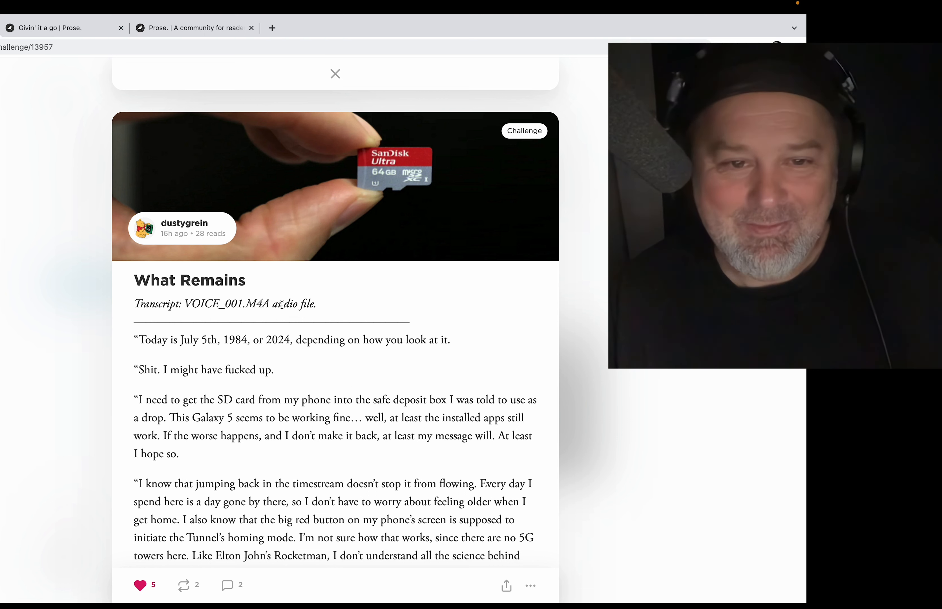
scroll("down", 3)
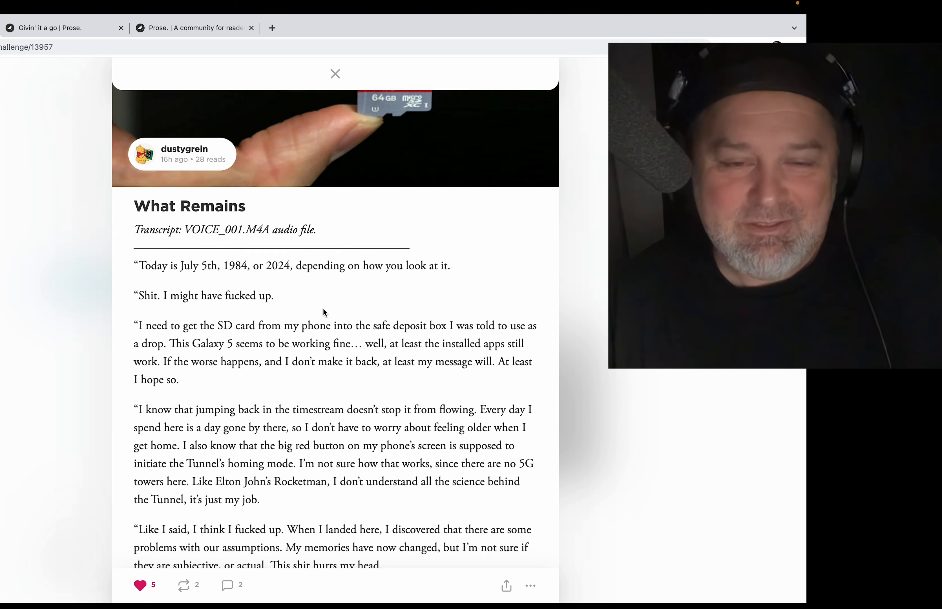
scroll("down", 3)
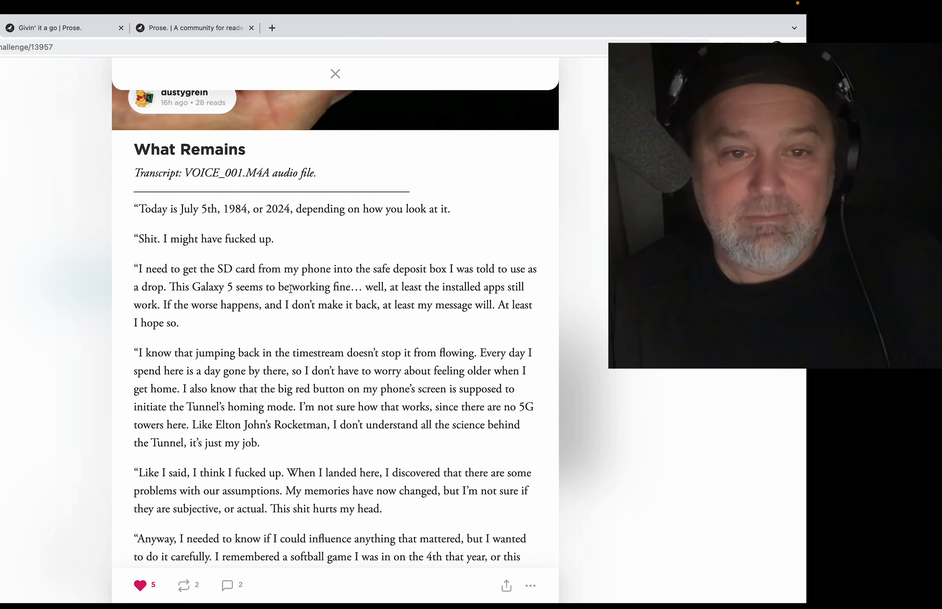
scroll("down", 3)
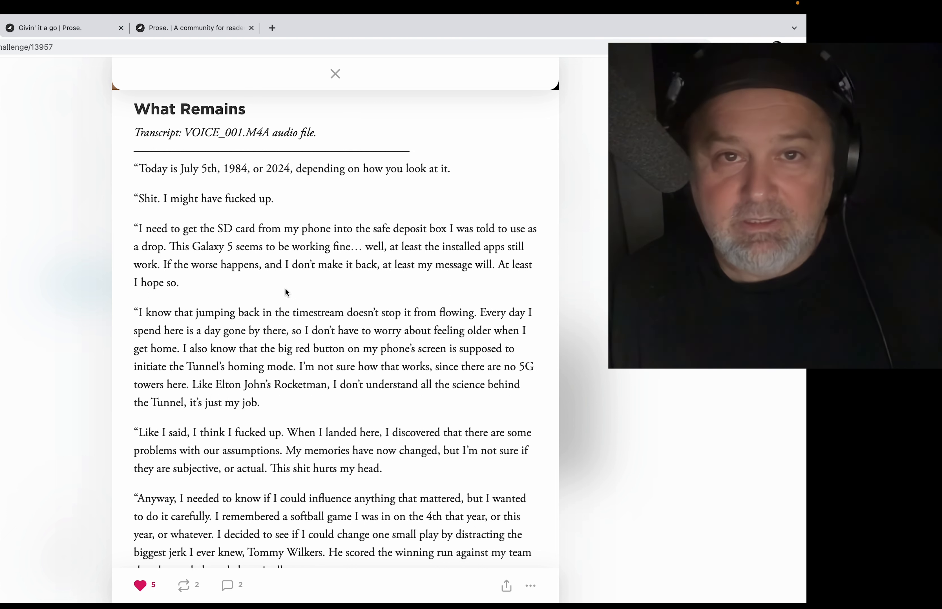
scroll("down", 3)
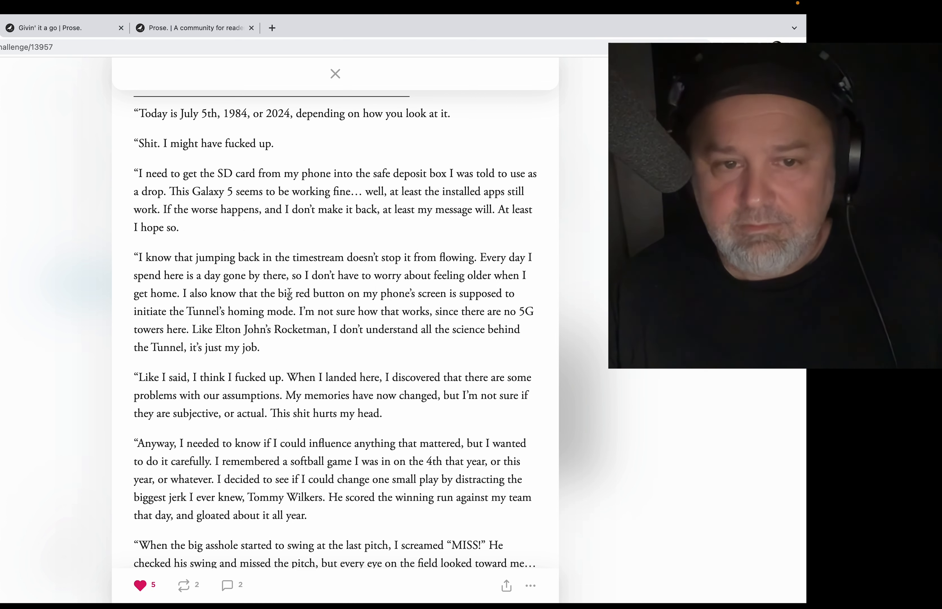
scroll("down", 3)
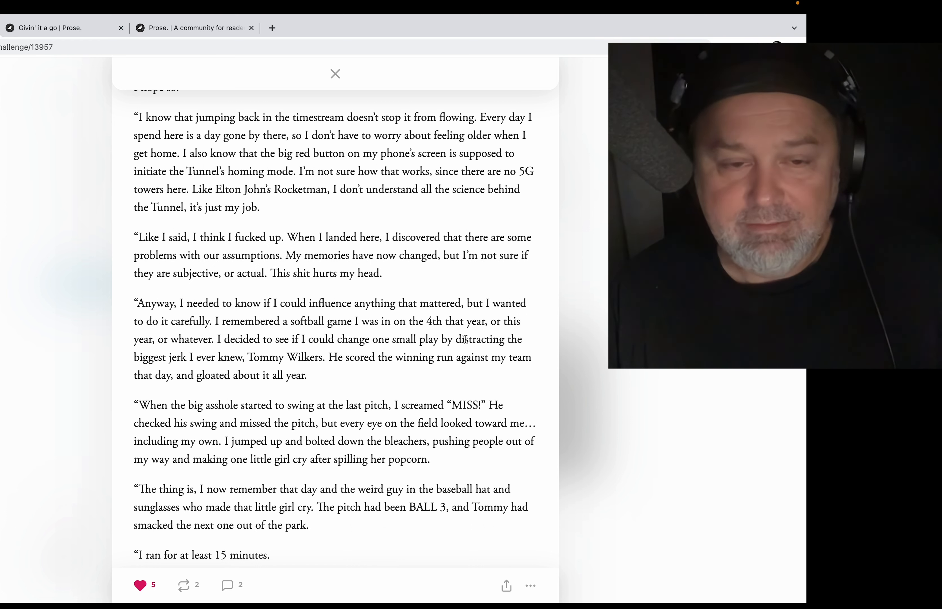
scroll("down", 3)
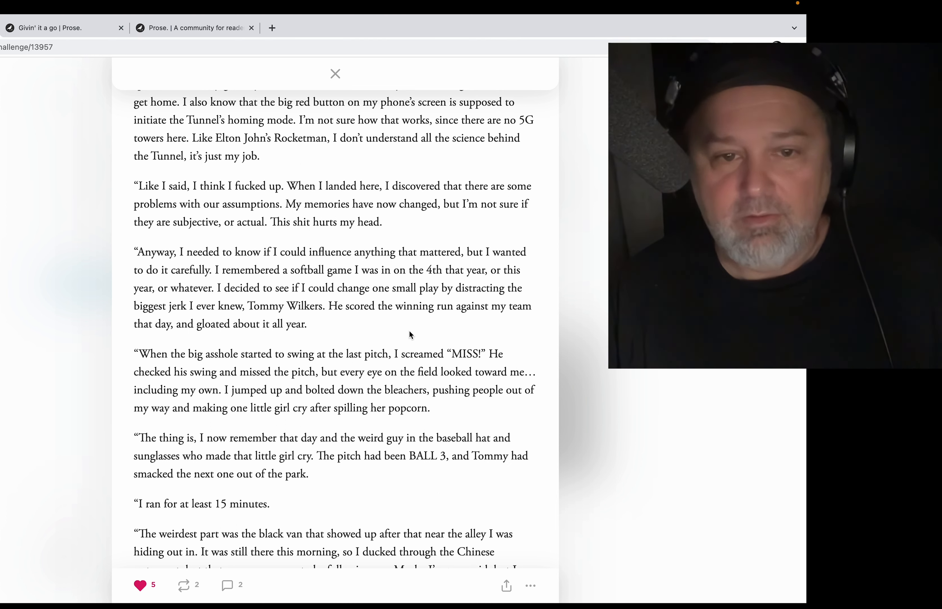
scroll("down", 3)
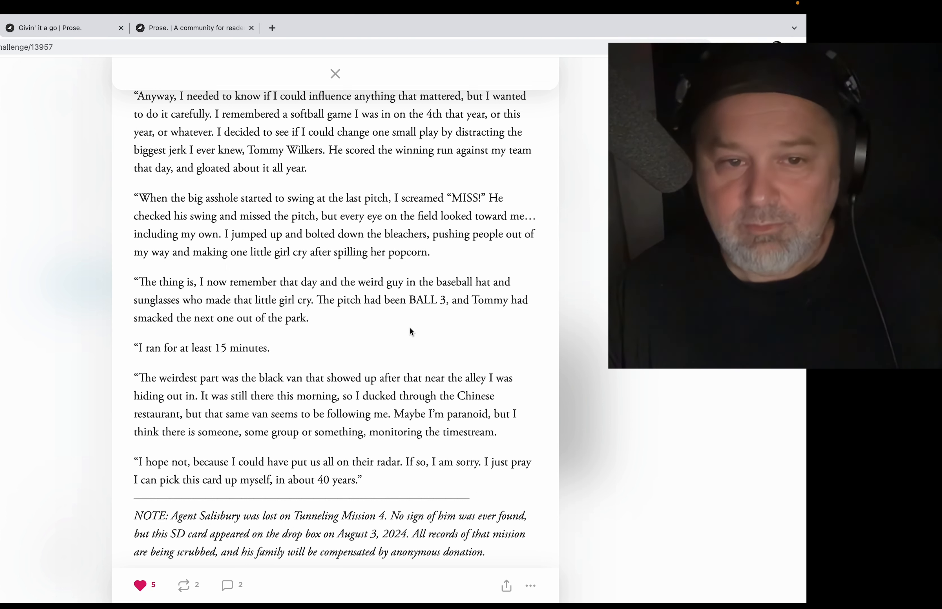
scroll("down", 3)
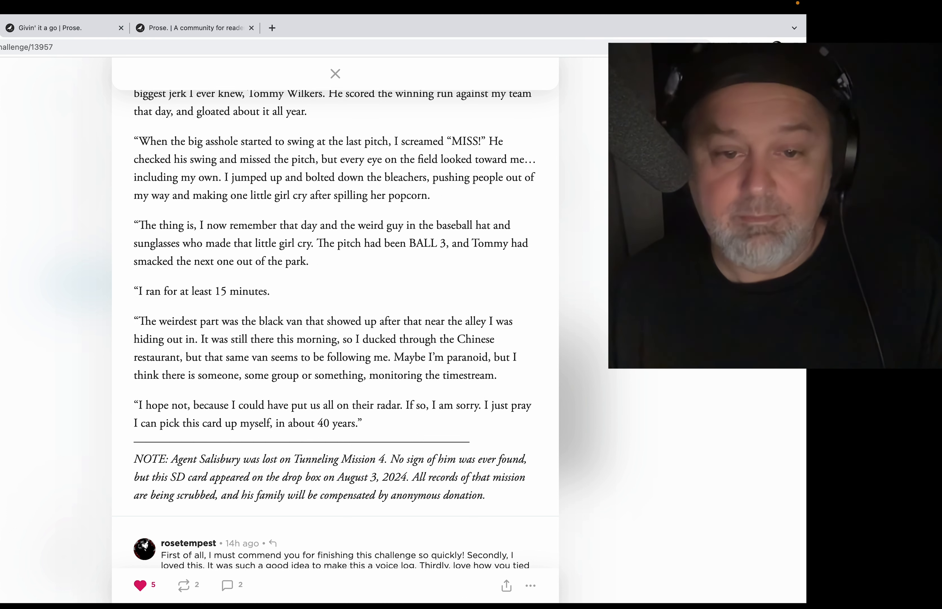
scroll("down", 3)
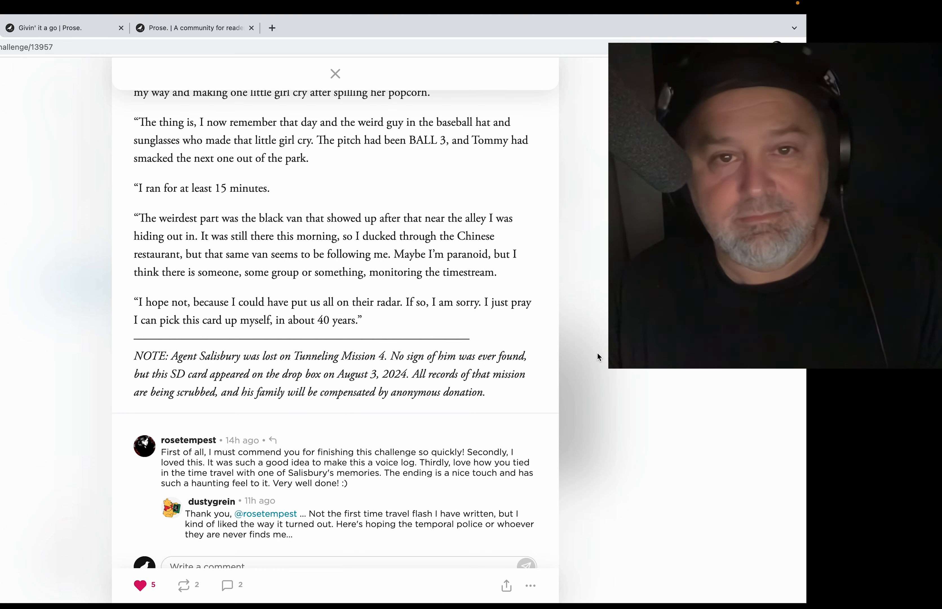
scroll("down", 3)
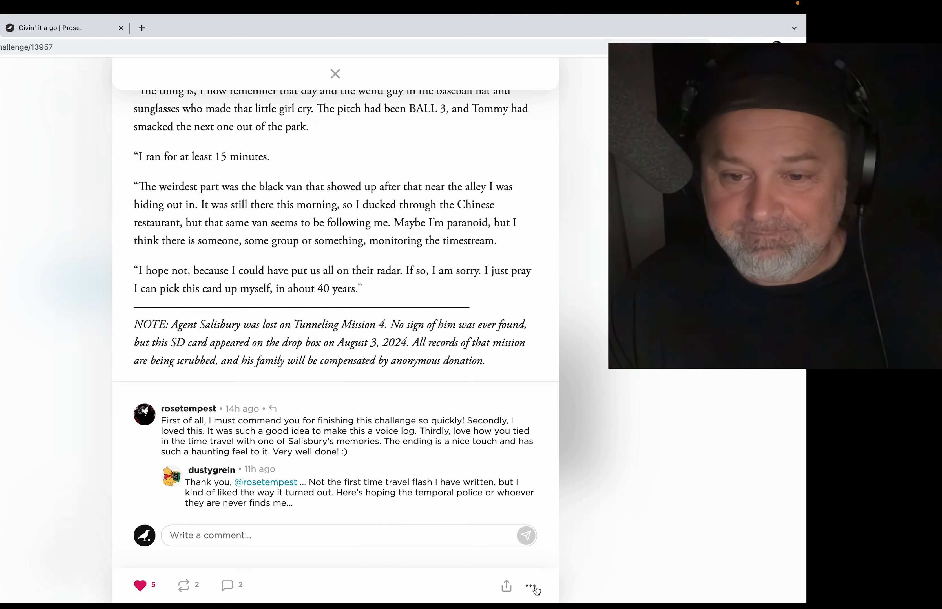
Spotlight 'What Remains', then go to the Prose account profile.
left_click(530, 585)
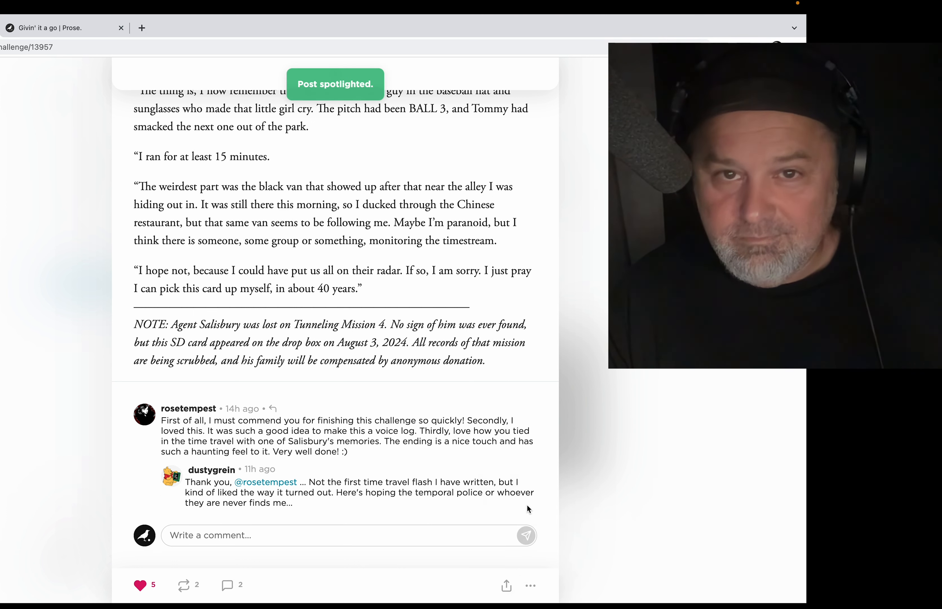
mouse_move(354, 471)
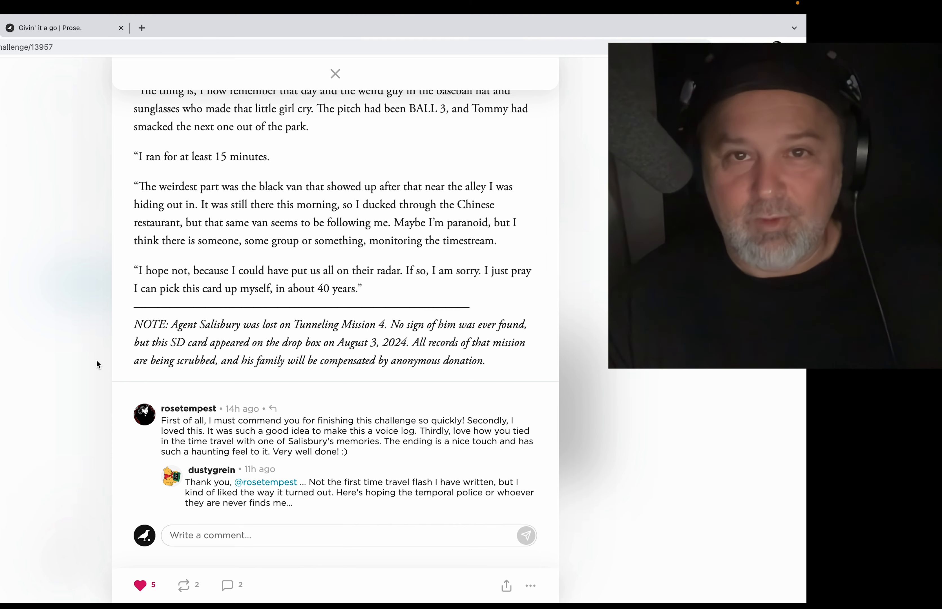
left_click(335, 73)
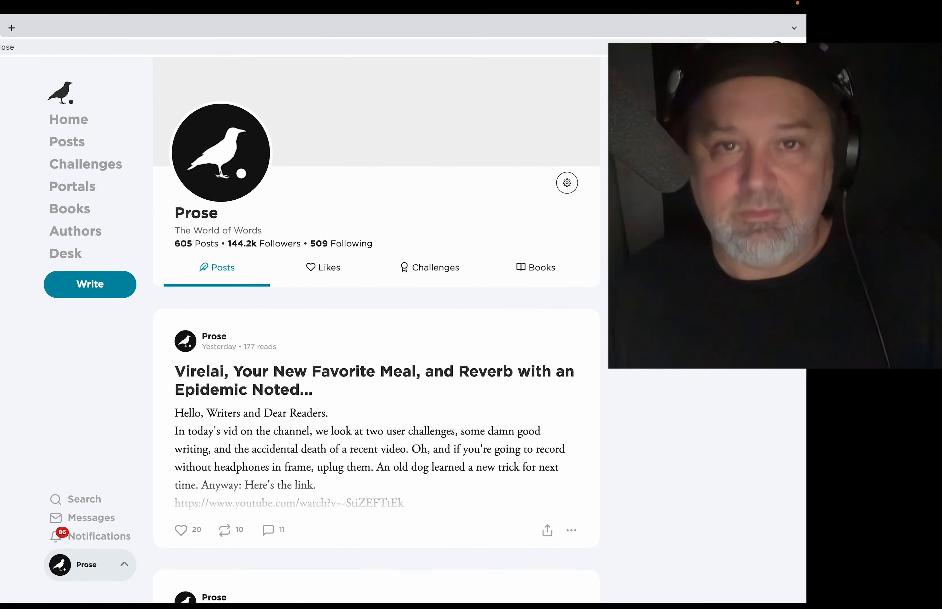